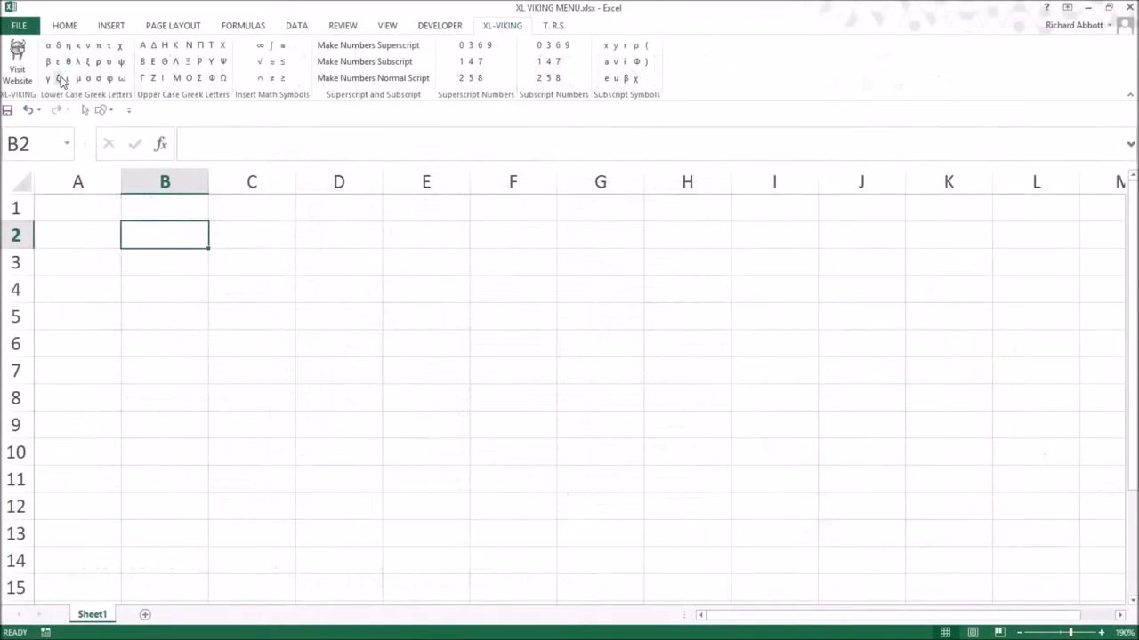
Insert a lowercase Greek letter into B2 from the XL-VIKING tab, then leave the cell.
click(142, 45)
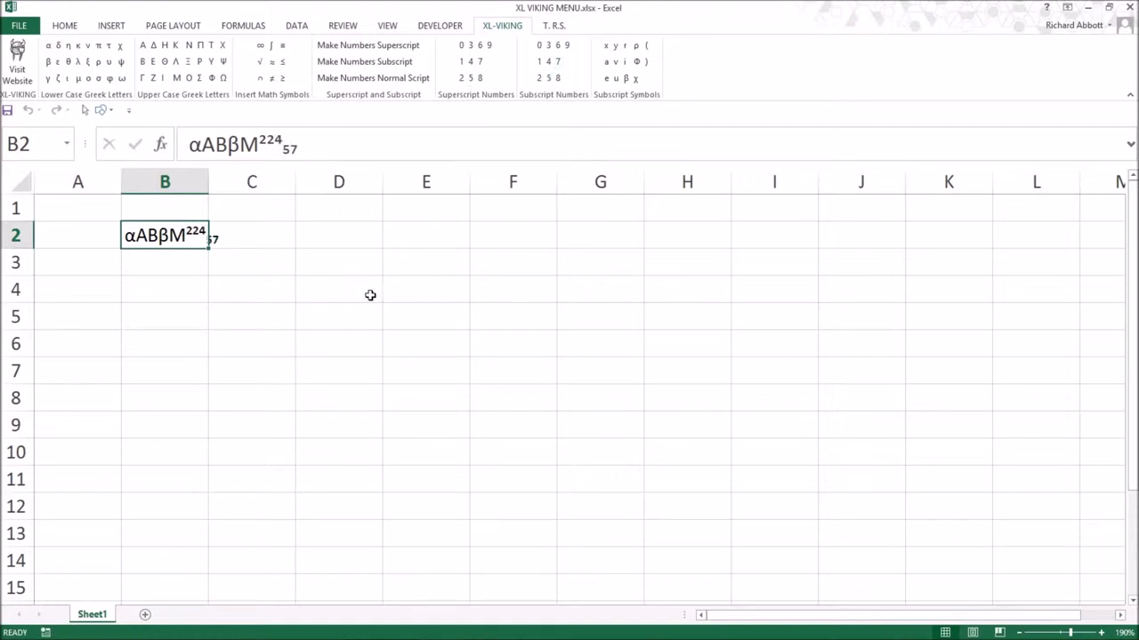
click(163, 316)
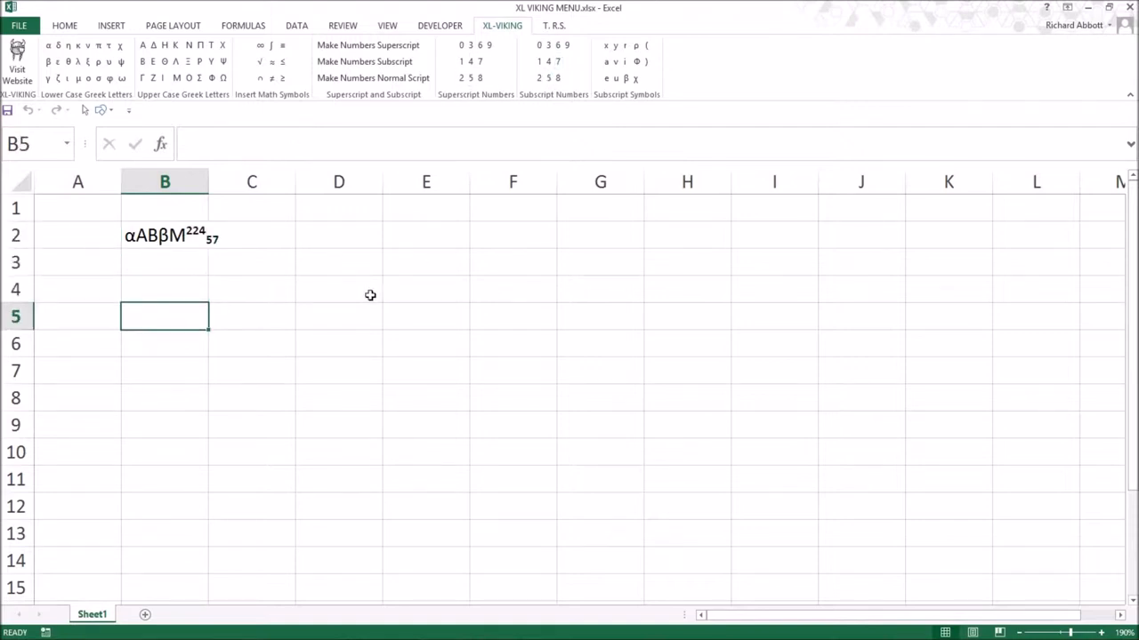
Select the existing-text cell B4 and append subscript digits 584 after its text.
click(164, 289)
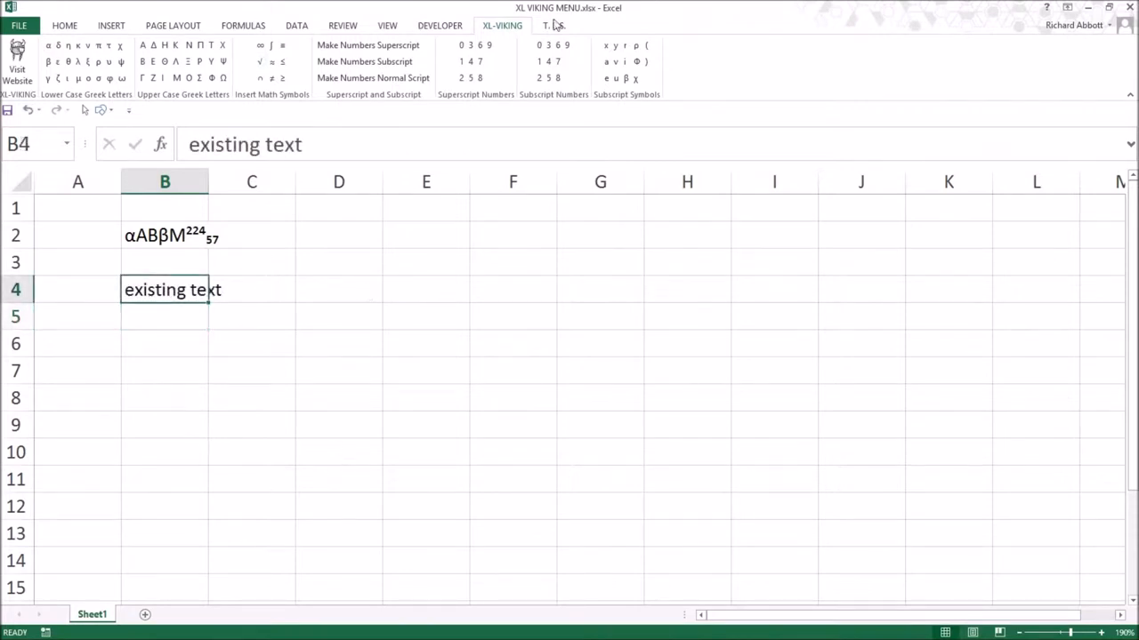
click(553, 61)
text(5748)
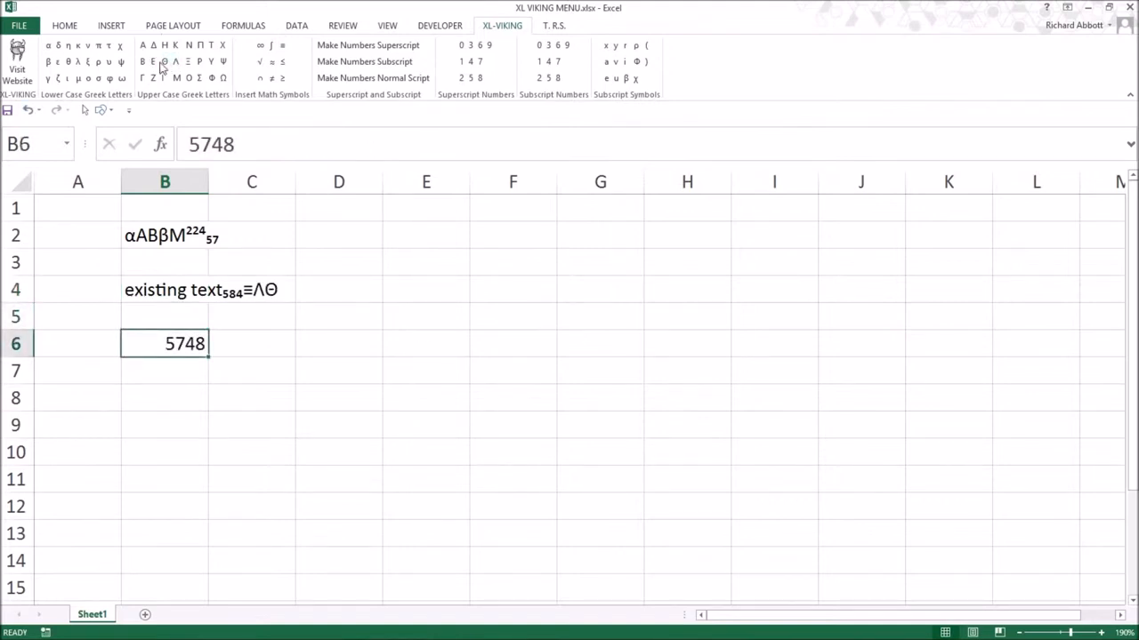
Type EB after 5748 in B6 and add subscript digits 5841.
text(EB)
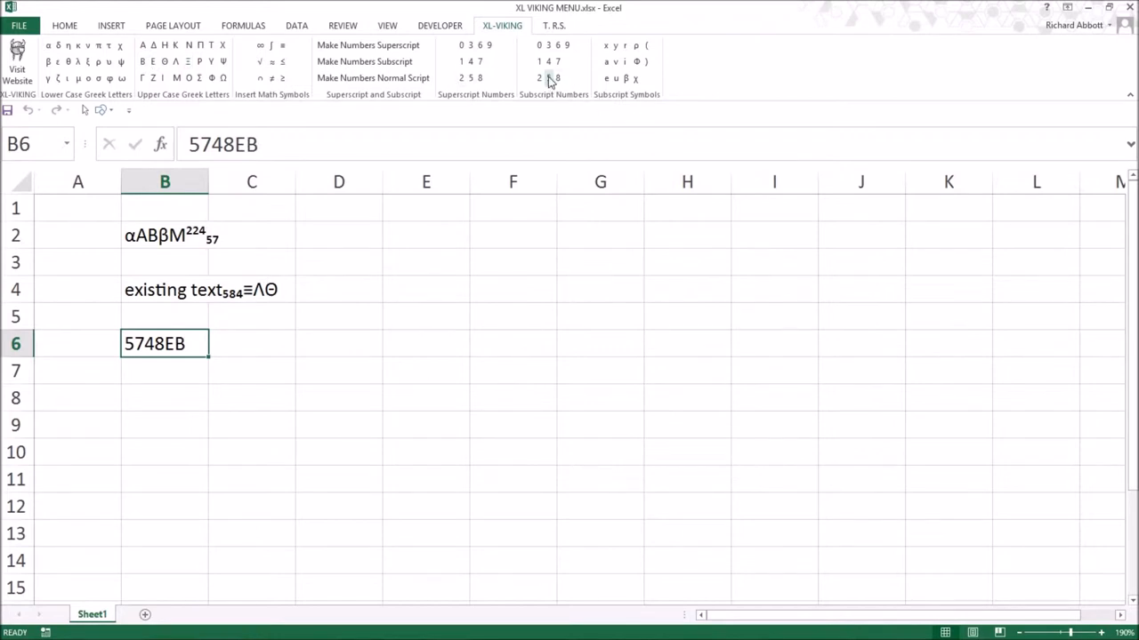
click(545, 61)
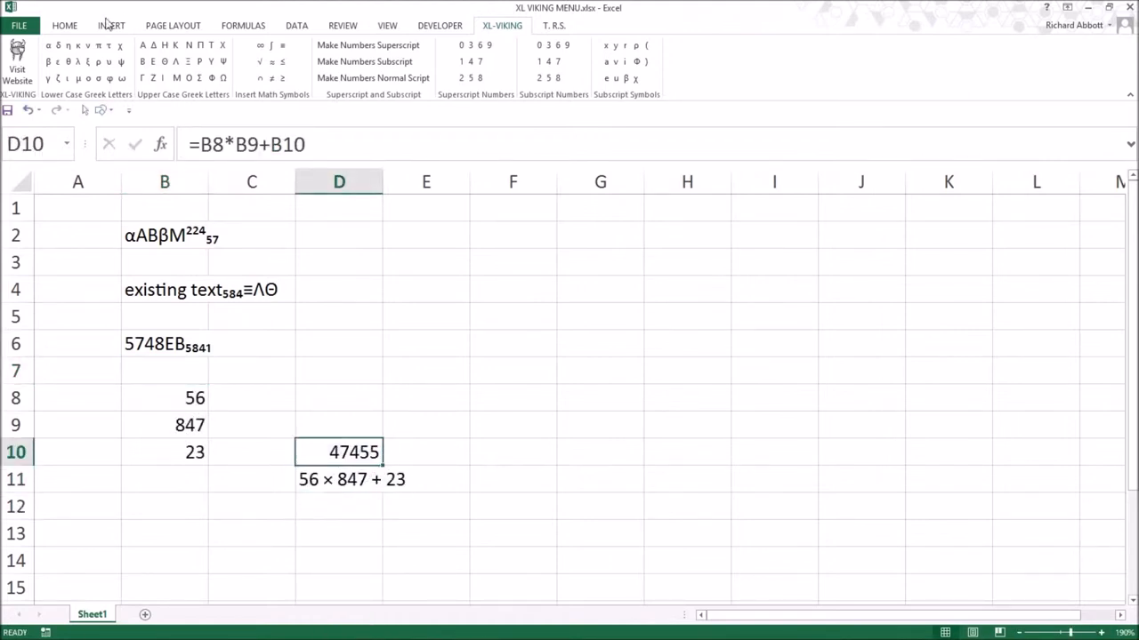
Append Greek letters ξ, Λ, Σ and a subscript digit to the D10 result.
click(200, 78)
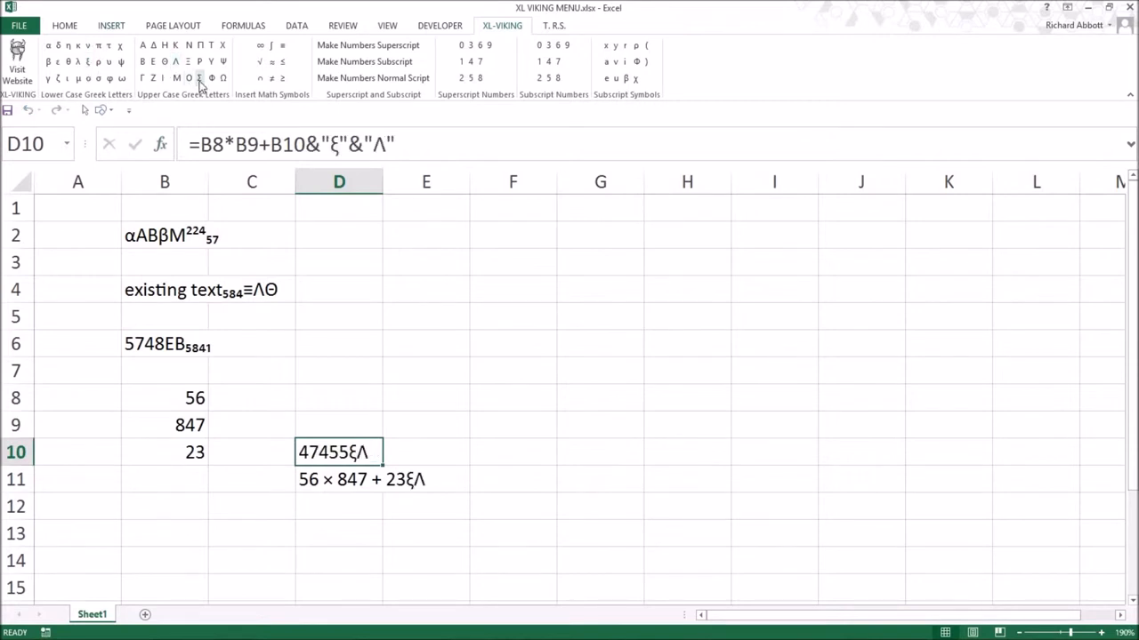
click(558, 78)
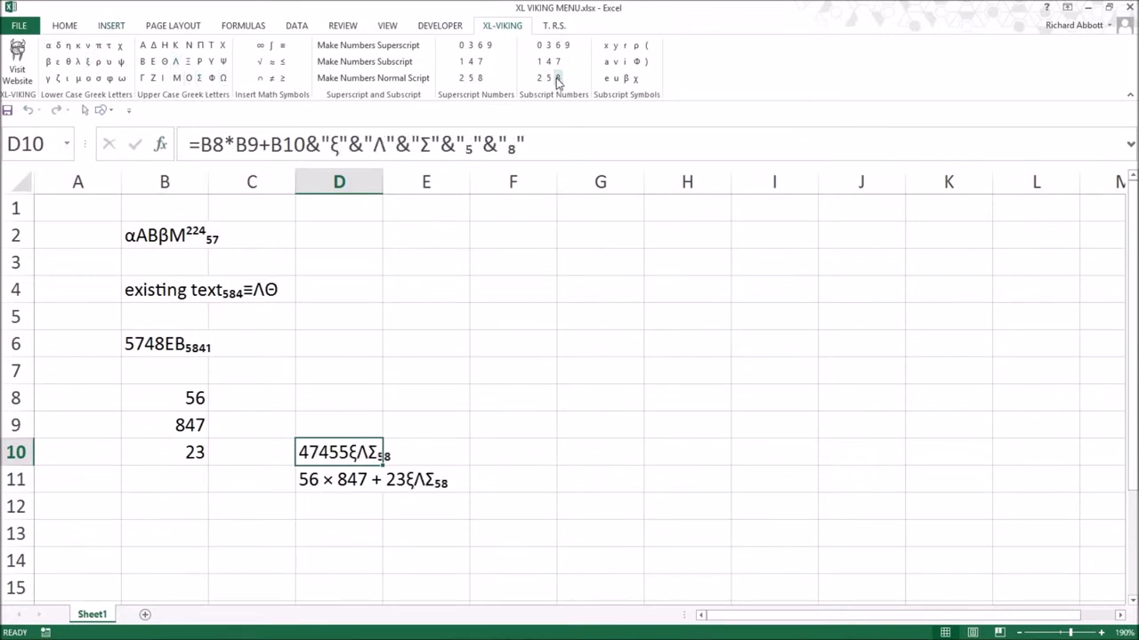
click(555, 78)
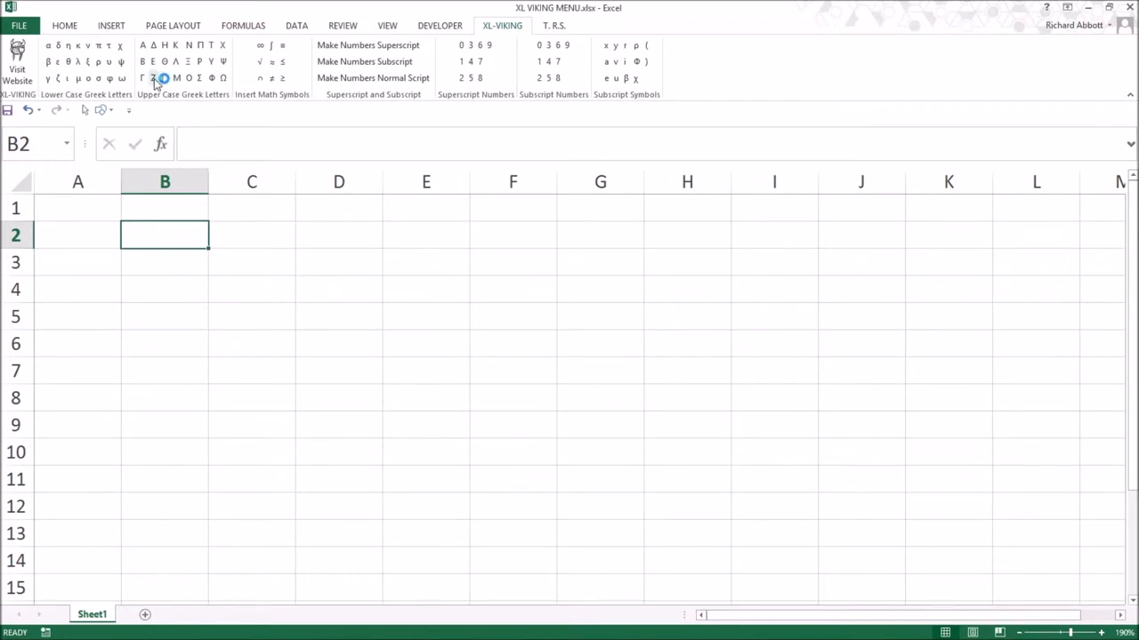
Add an uppercase Greek letter to B2, link the text box to B2, then append 'test'.
click(557, 77)
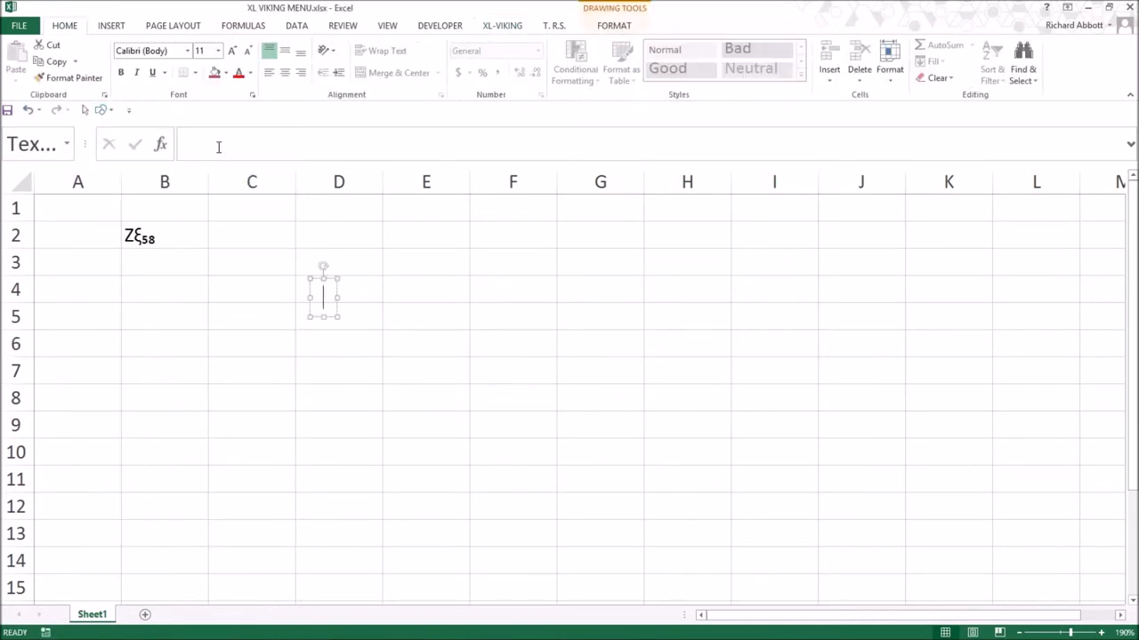
click(163, 235)
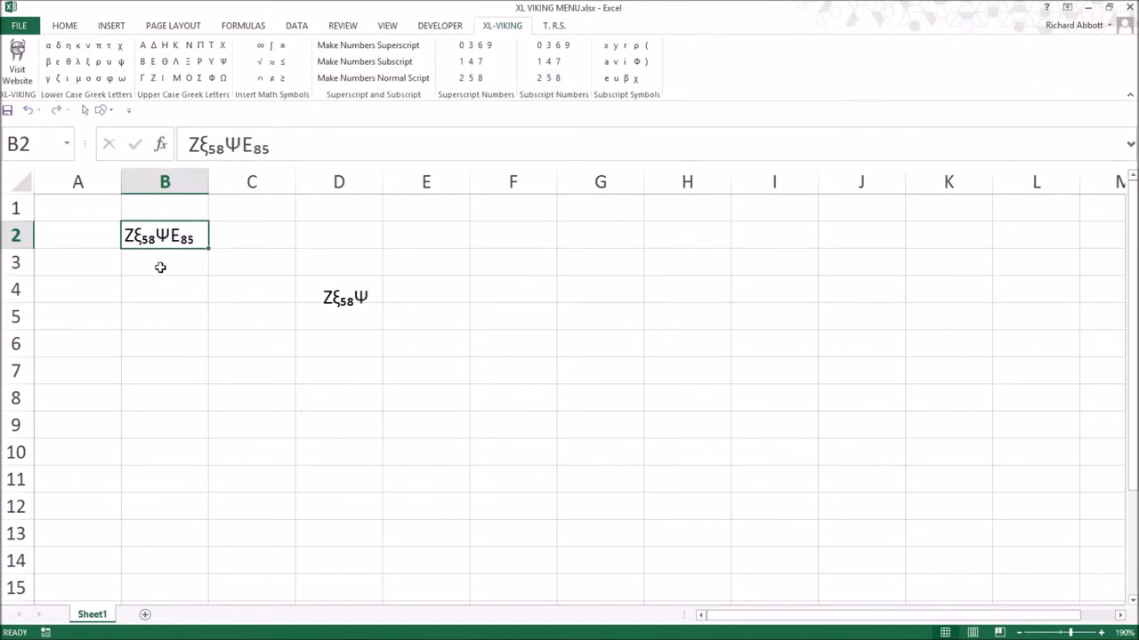
click(344, 297)
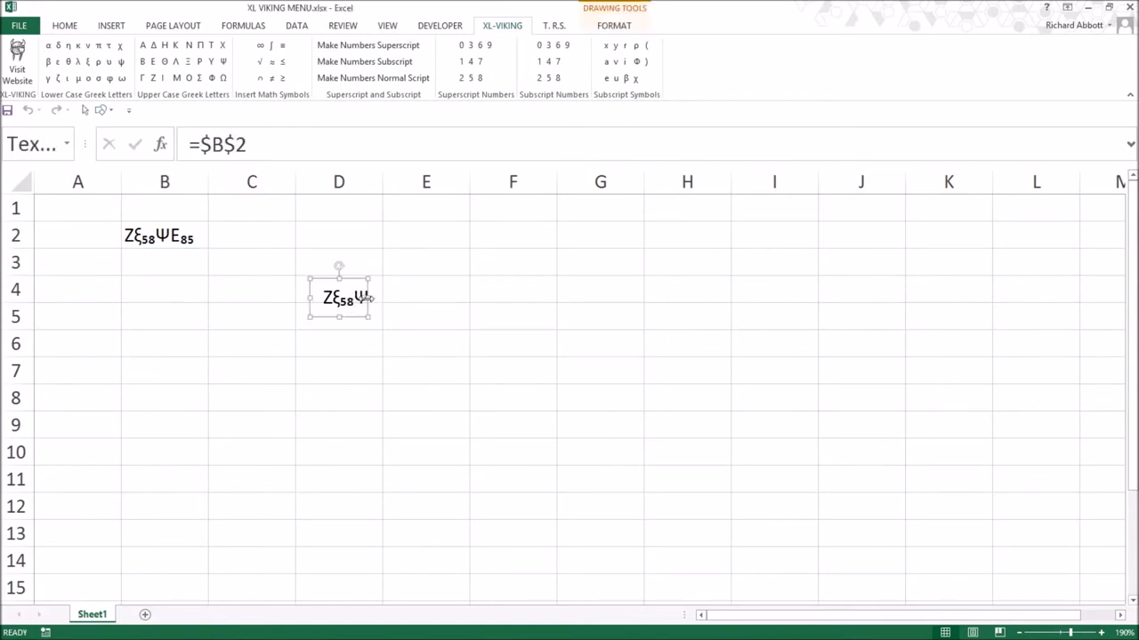
click(164, 235)
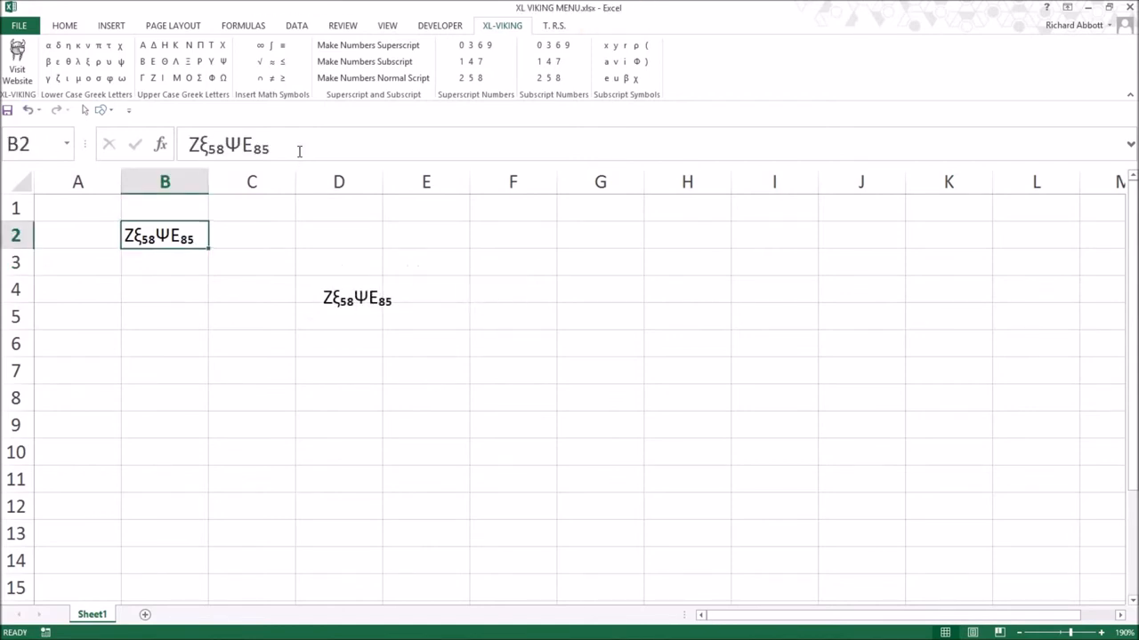
text(test)
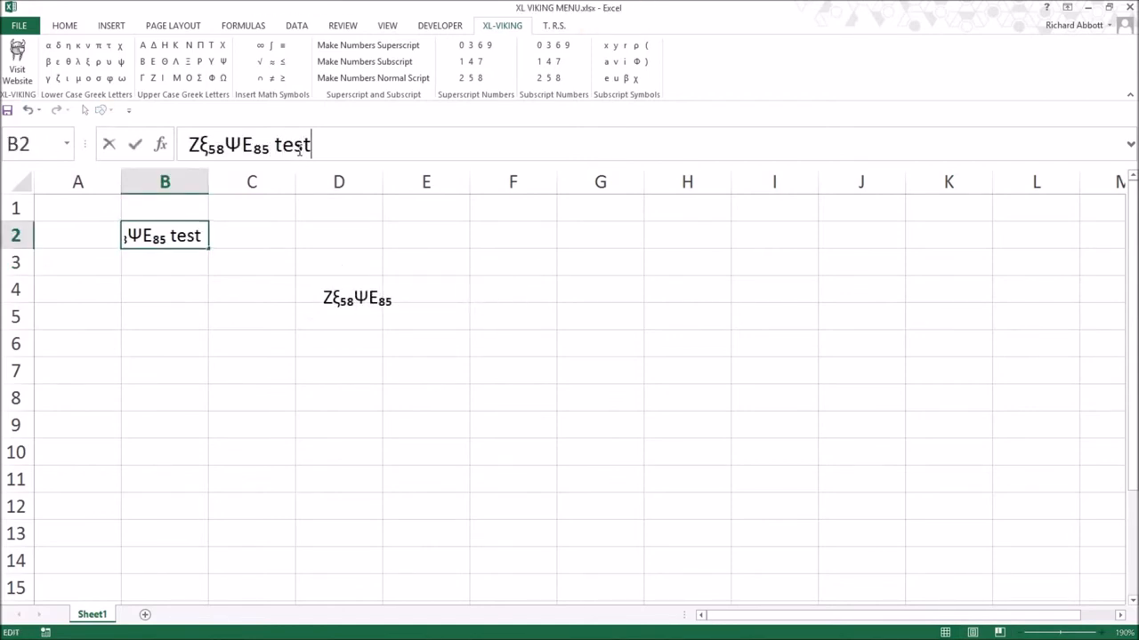